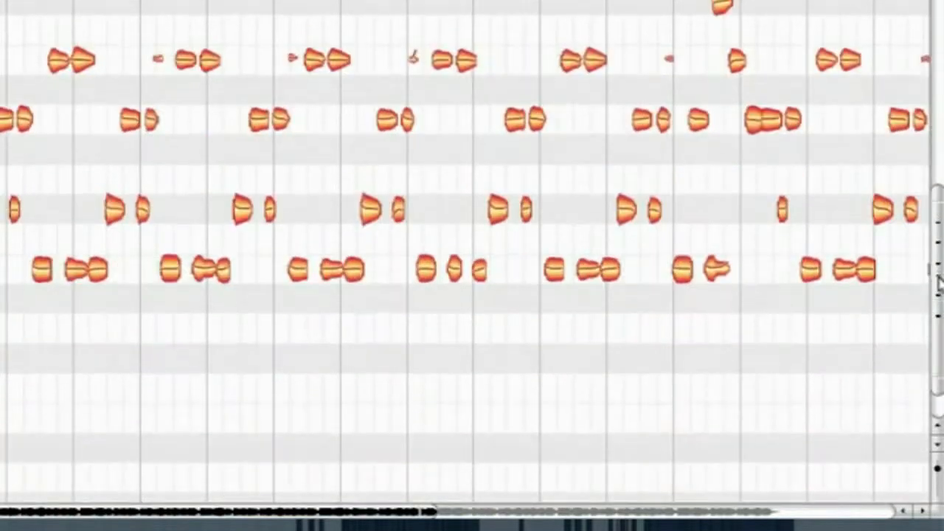
Play back the vocal track and stop the playhead just past bar 27.
scroll("down", 3)
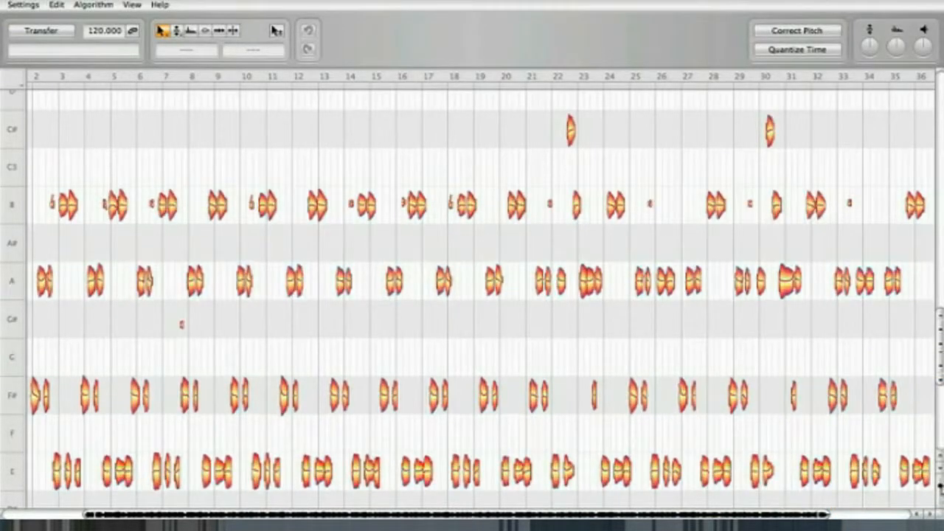
mouse_move(590, 374)
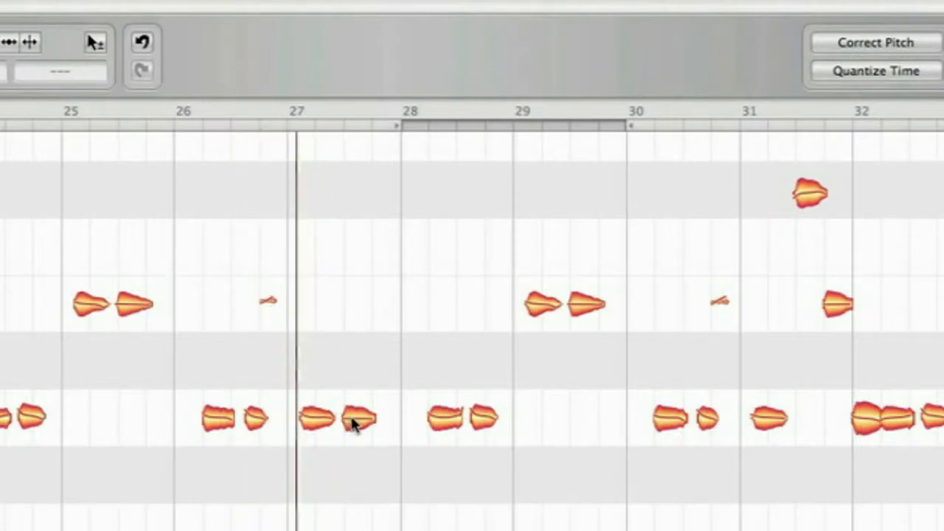
left_click(443, 416)
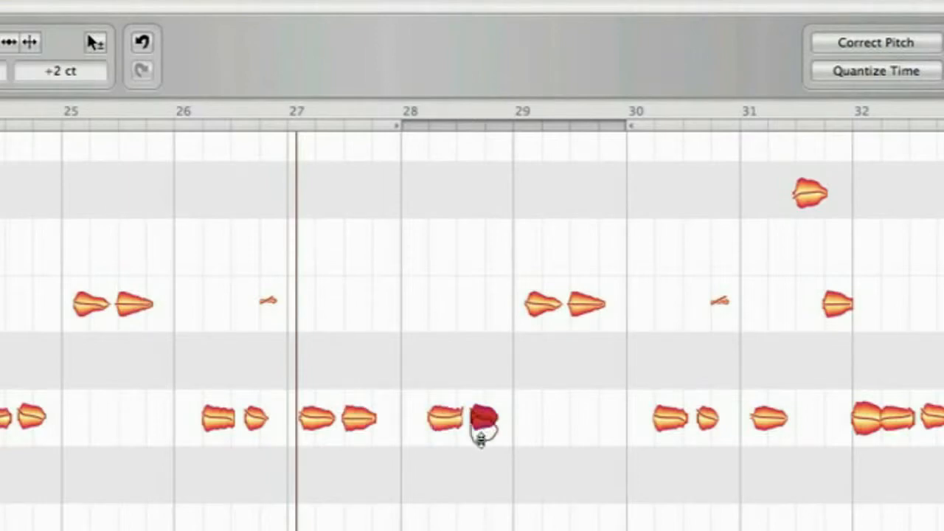
left_click_drag(484, 419, 480, 361)
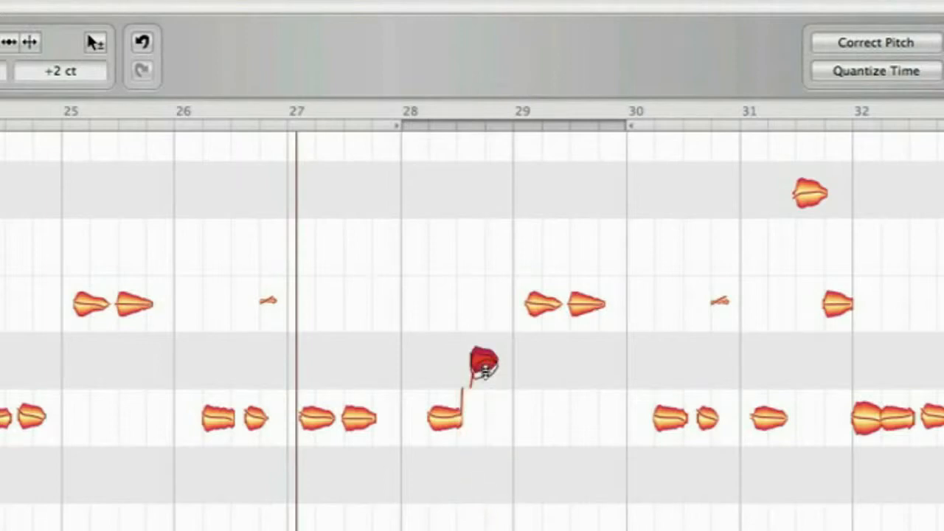
left_click_drag(479, 362, 479, 416)
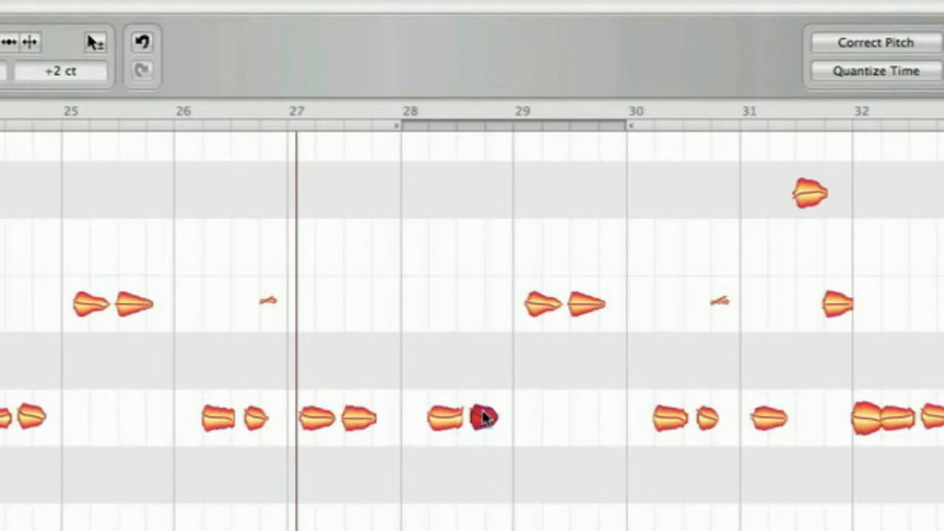